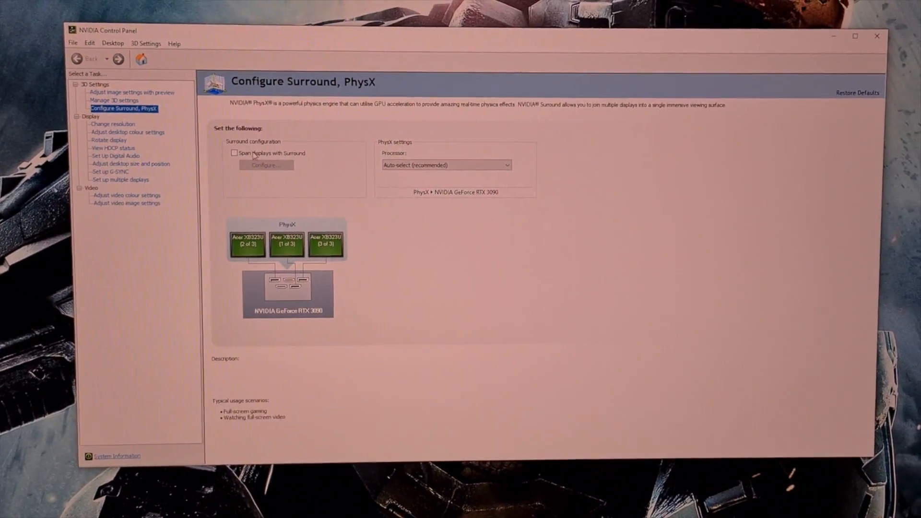
- Turn on 'Span displays with Surround' and bring up the Surround configuration for the three monitors
click(234, 154)
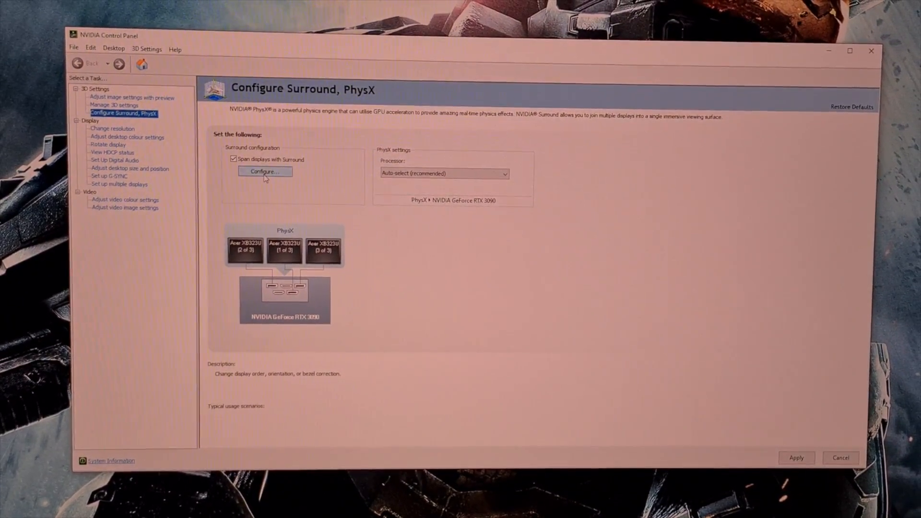
click(264, 171)
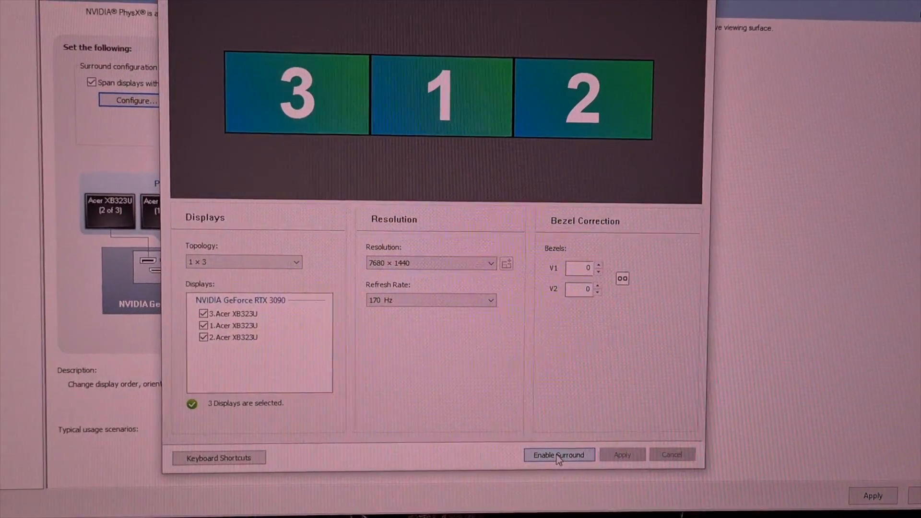
- Enable Surround so the three Acer displays merge into one 7680×1440, 170 Hz desktop
click(558, 454)
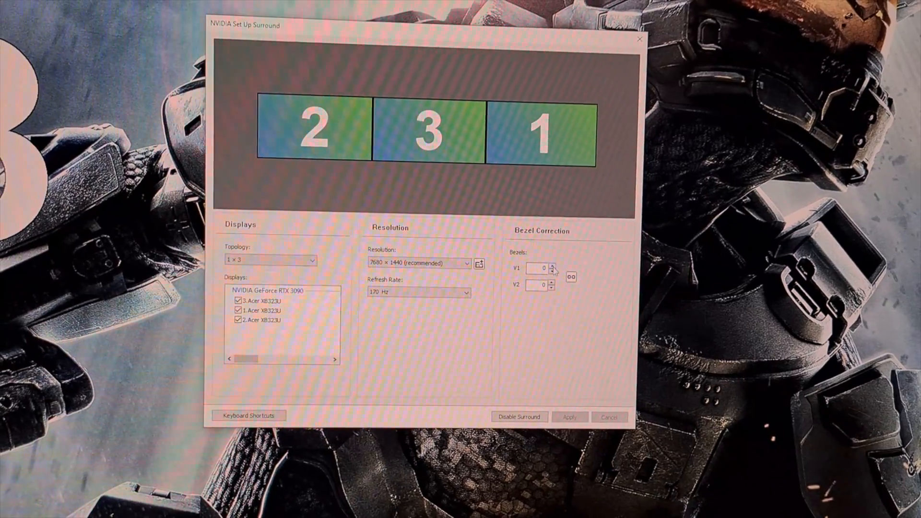
- Set the V1 and V2 bezel corrections to 44 and choose the 7760×1440 bezel-corrected resolution
click(568, 417)
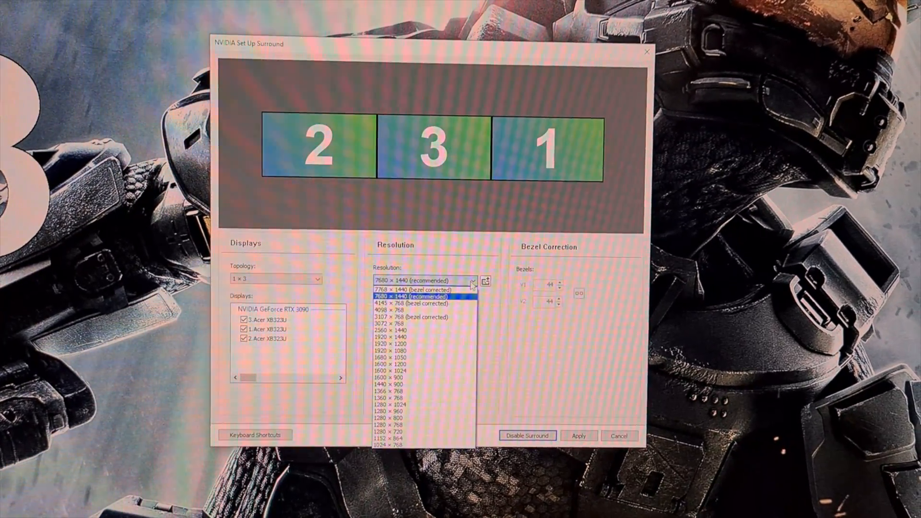
click(414, 288)
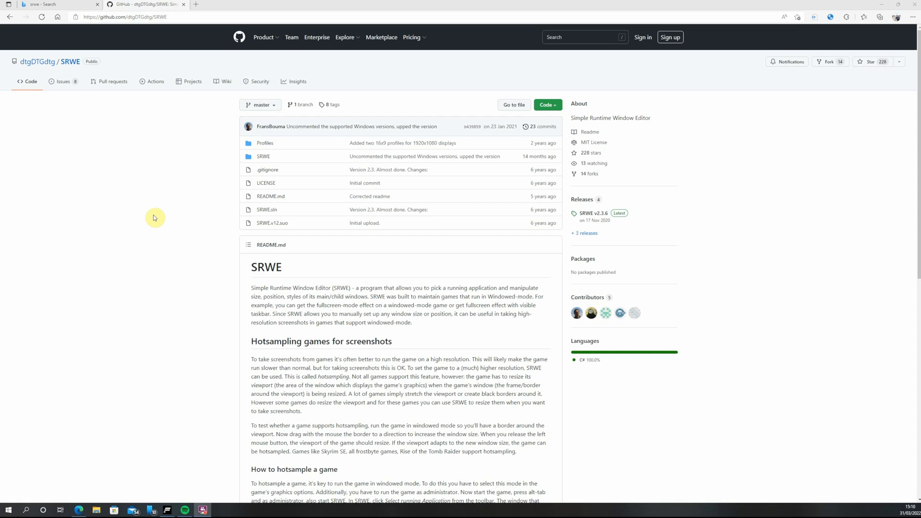
- Download SRWE_236.zip from the v2.3.6 release assets and open the archive
click(591, 213)
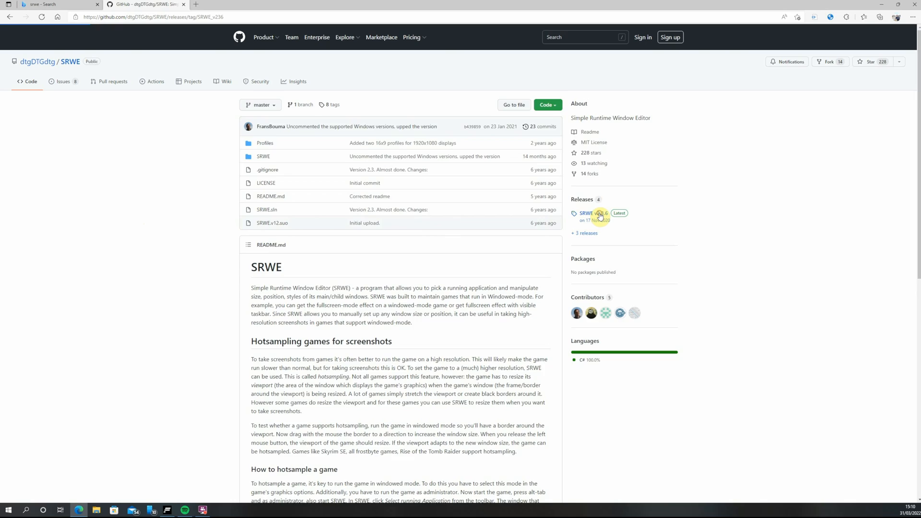
click(585, 213)
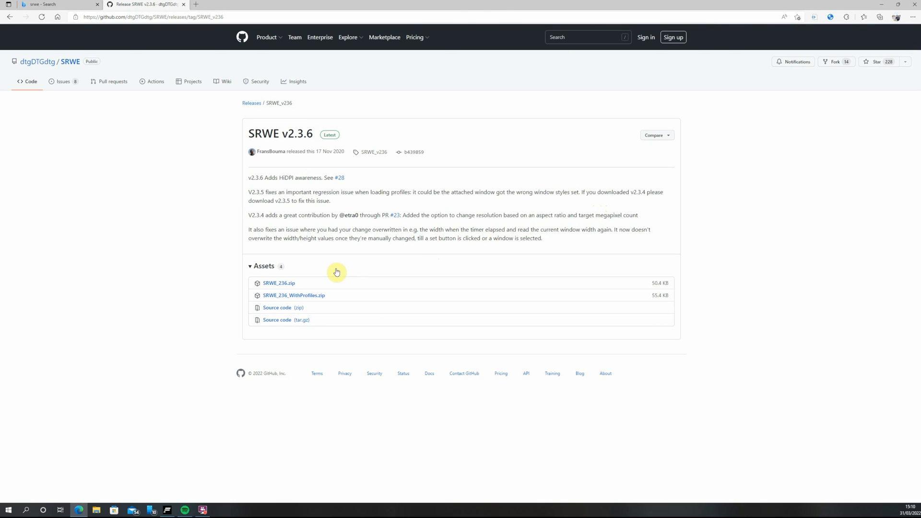
click(278, 283)
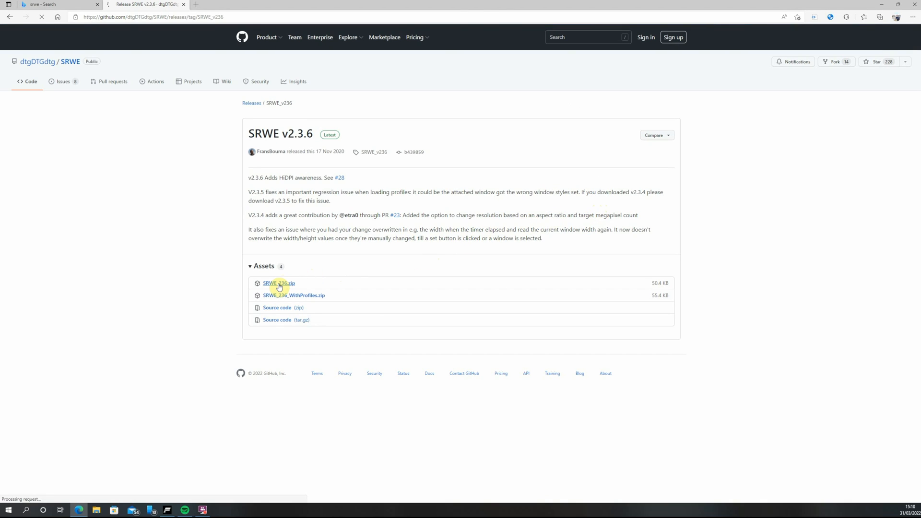
click(279, 283)
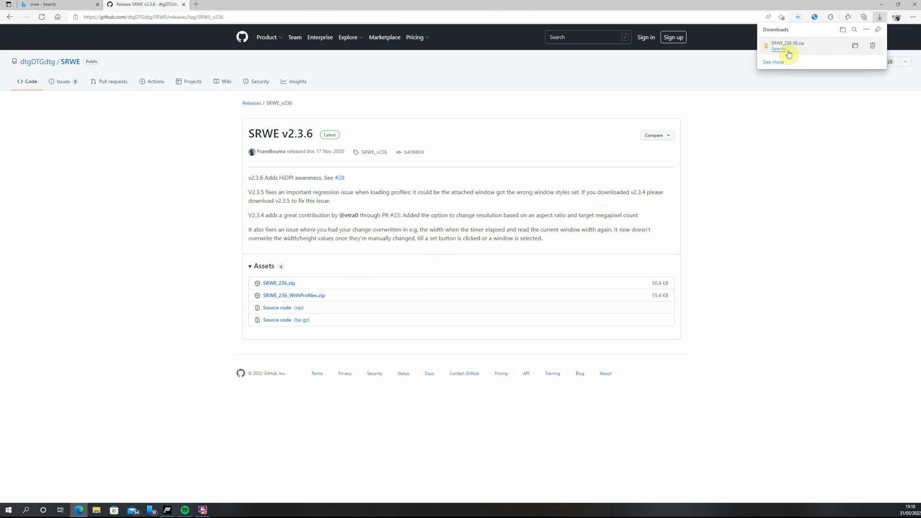
click(777, 49)
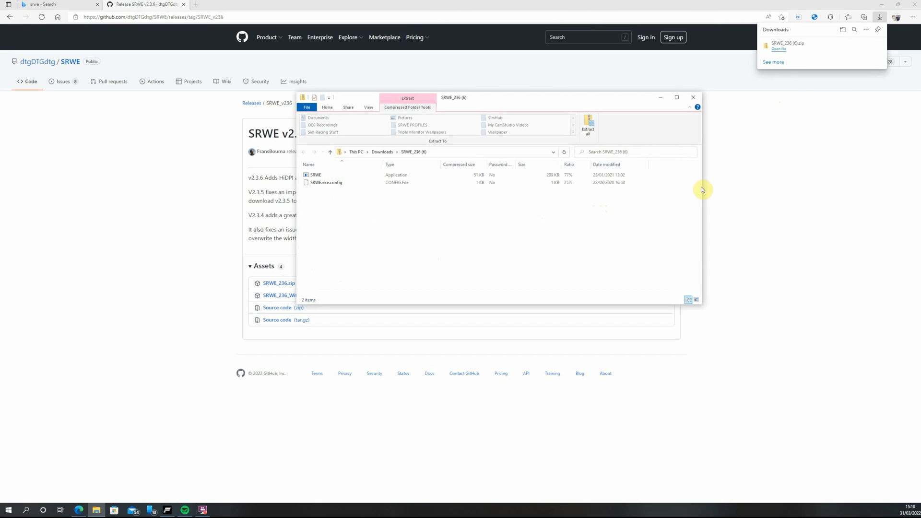
double_click(315, 174)
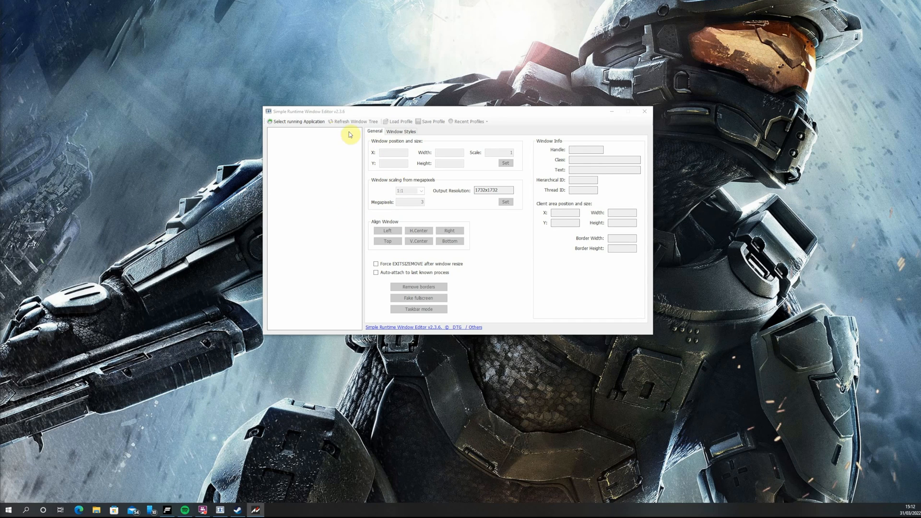
mouse_move(296, 122)
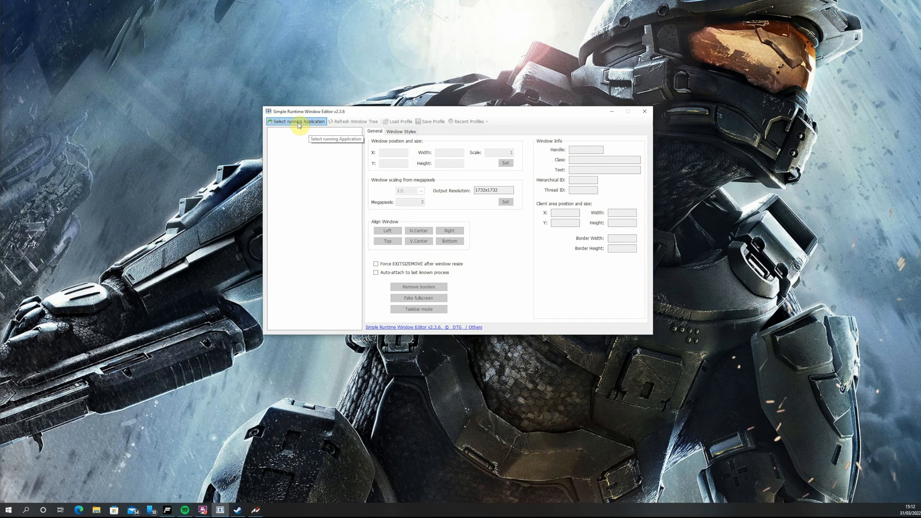
- Attach SRWE to the AC2 game process, select its main window and apply a 7680×1440 size
click(297, 121)
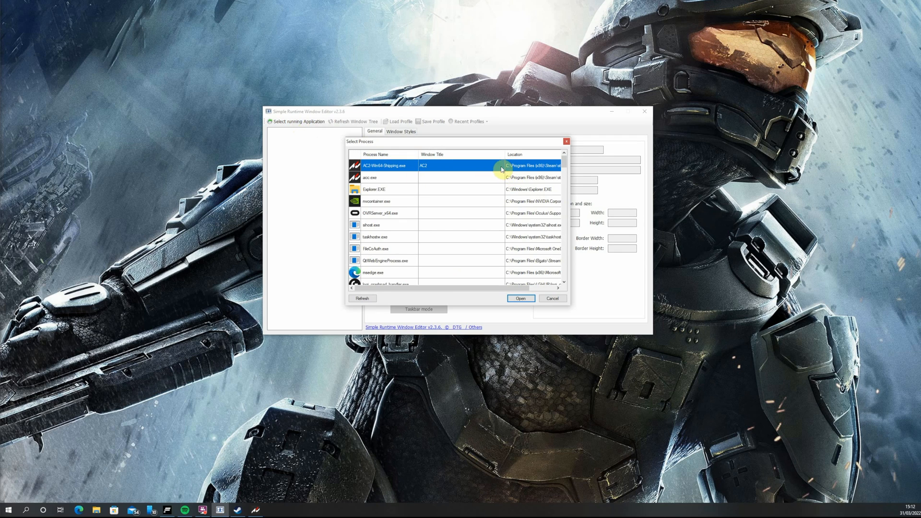
click(519, 298)
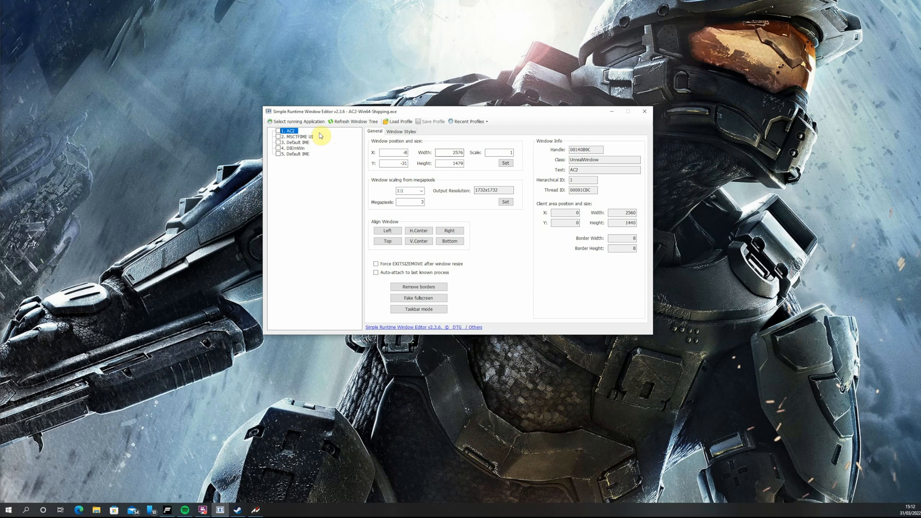
click(278, 131)
text(0)
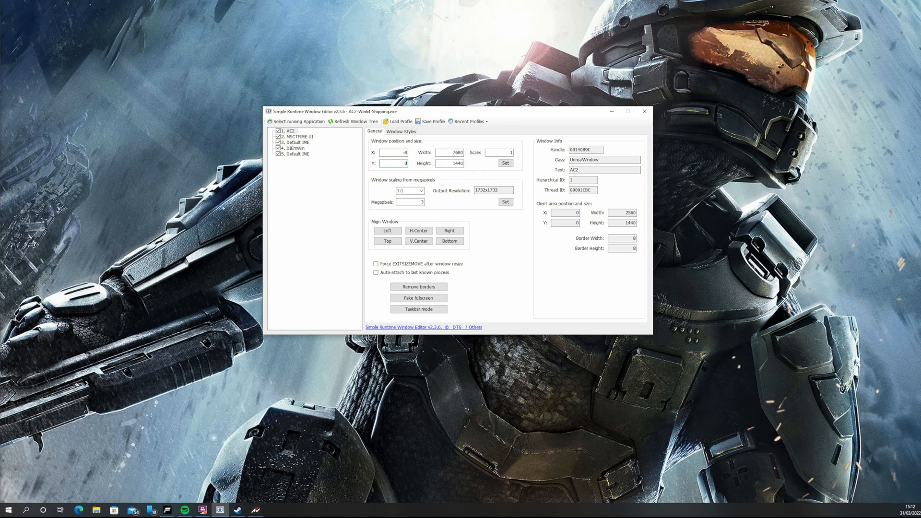
click(503, 163)
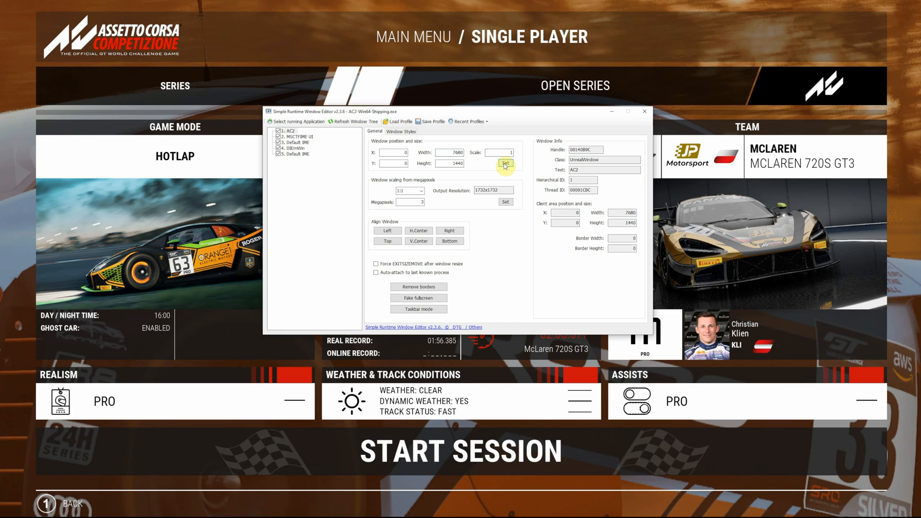
- Apply the new window size to the game and save the settings as profile DEMO1
click(432, 121)
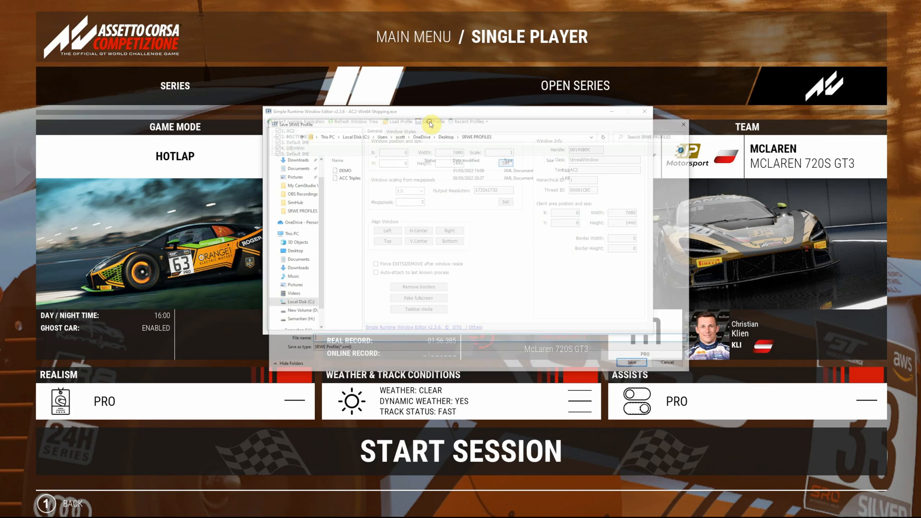
click(432, 121)
text(DEMO1)
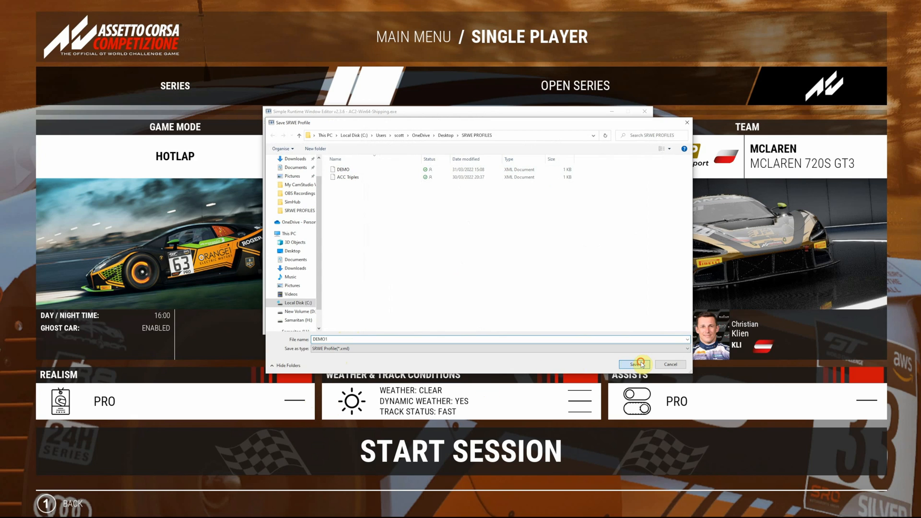
click(634, 365)
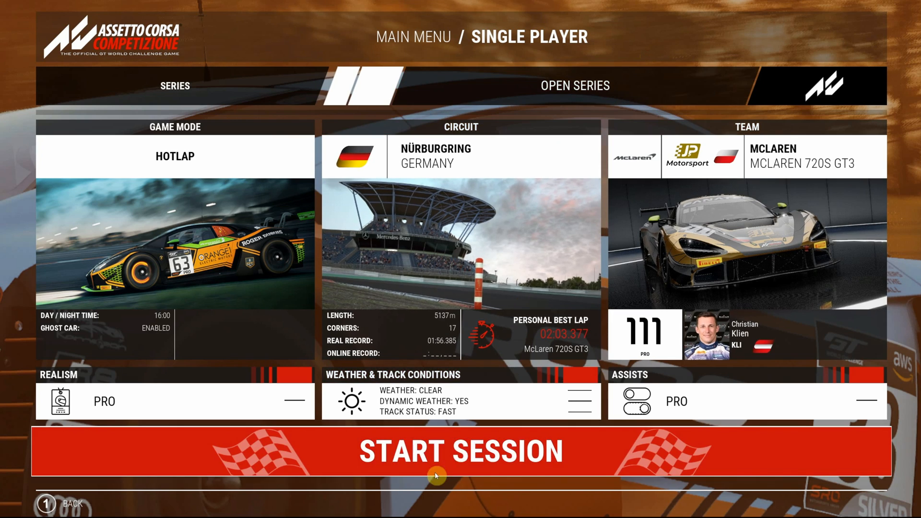
- Set video resolution to 7768×1440 with Triple Screen enabled, apply it, and start the hotlap session
click(461, 452)
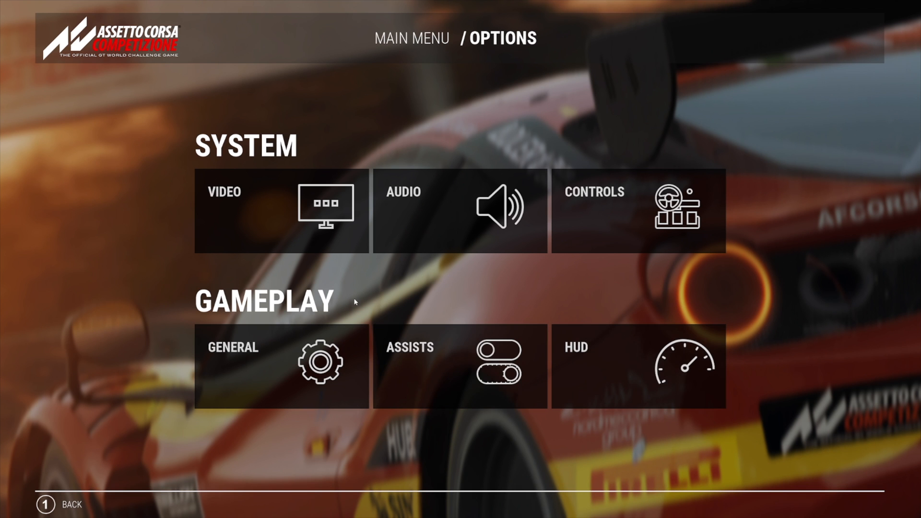
click(281, 210)
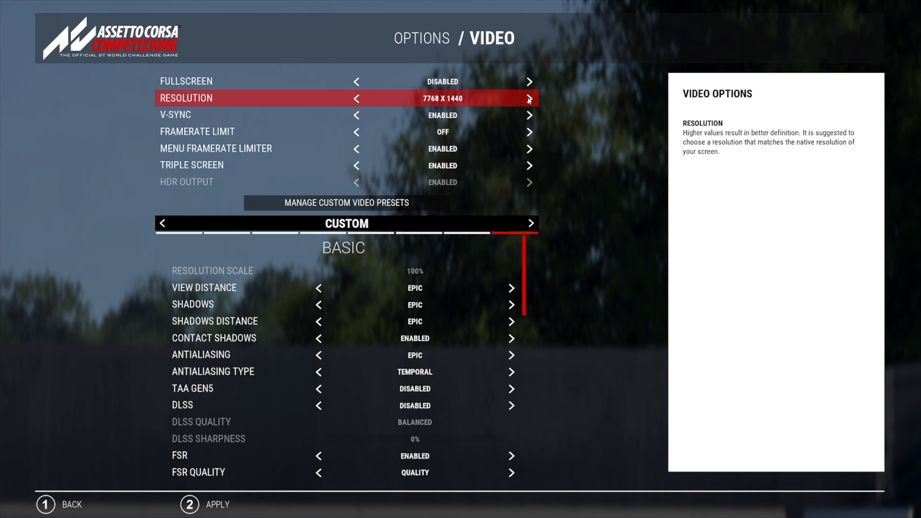
scroll(down, 3)
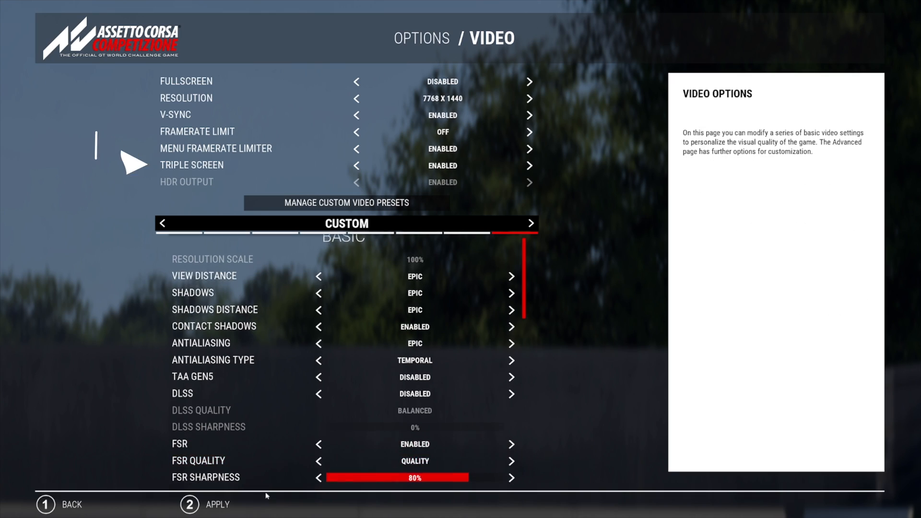
click(58, 503)
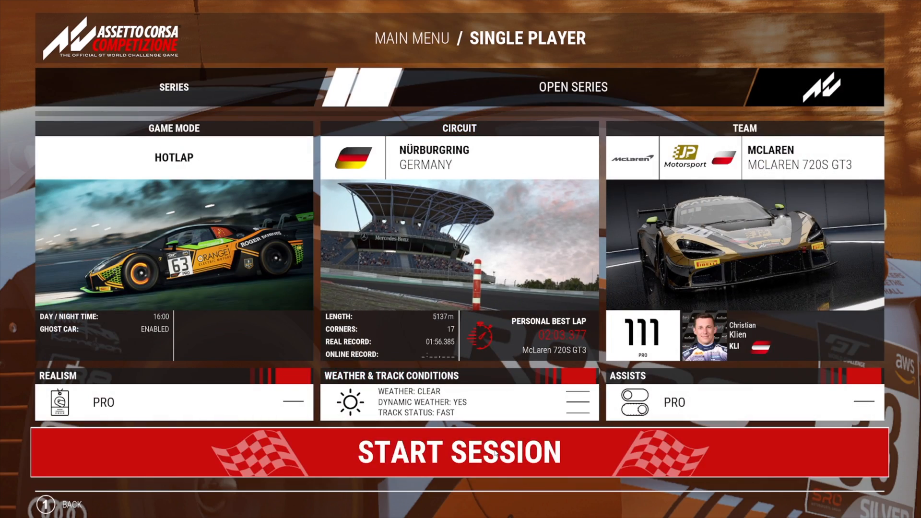
click(459, 452)
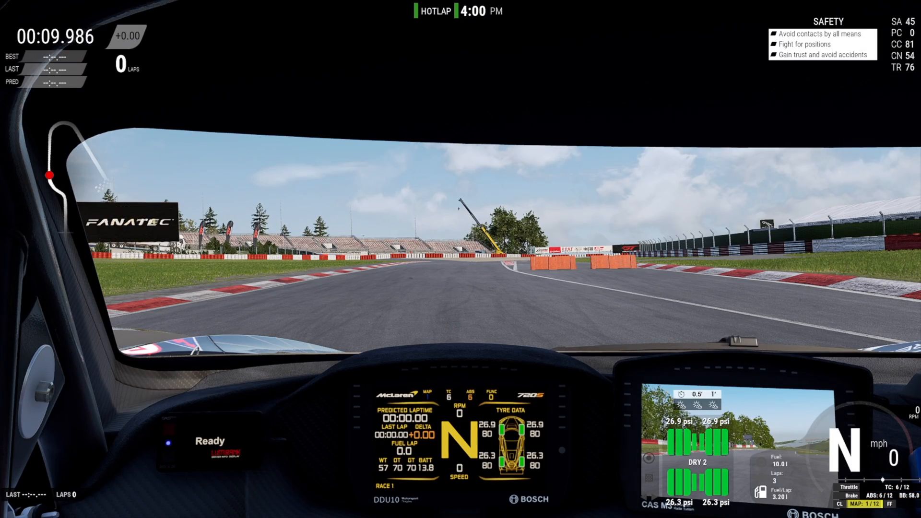
- Pause to View Settings, page to Triple & Wide Screen and enter 620 mm distance, 727 mm width, 7 mm bezel, 60° side angle
key(Escape)
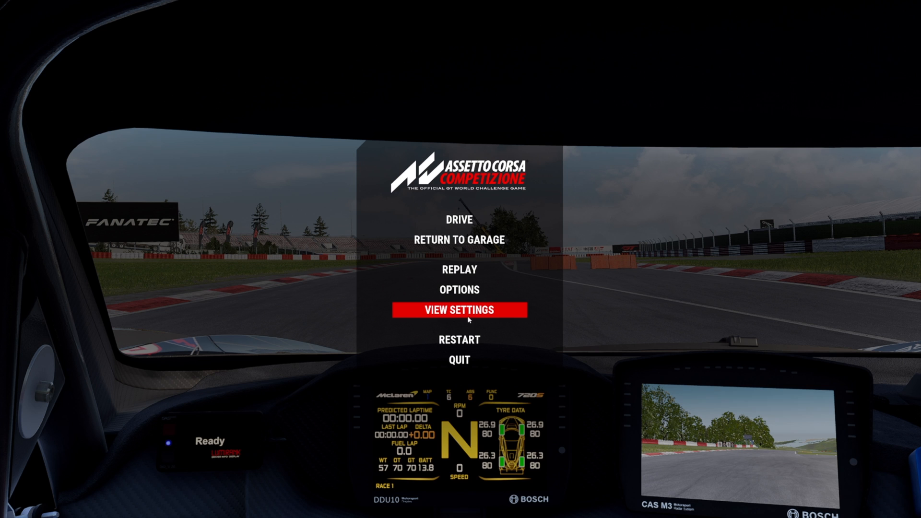
click(459, 310)
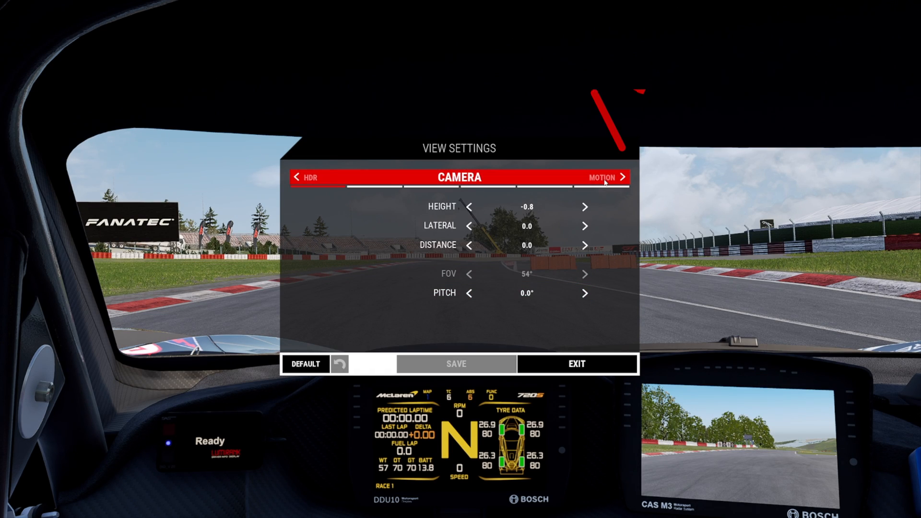
click(623, 178)
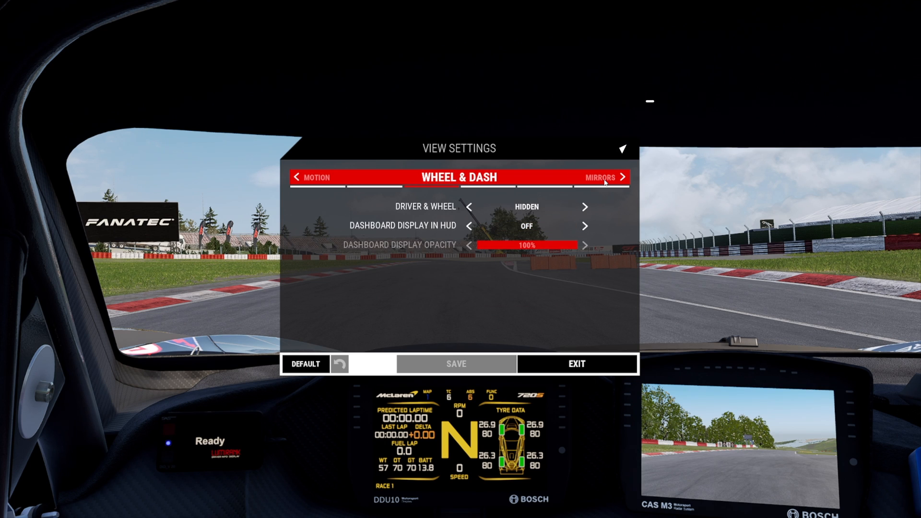
click(601, 176)
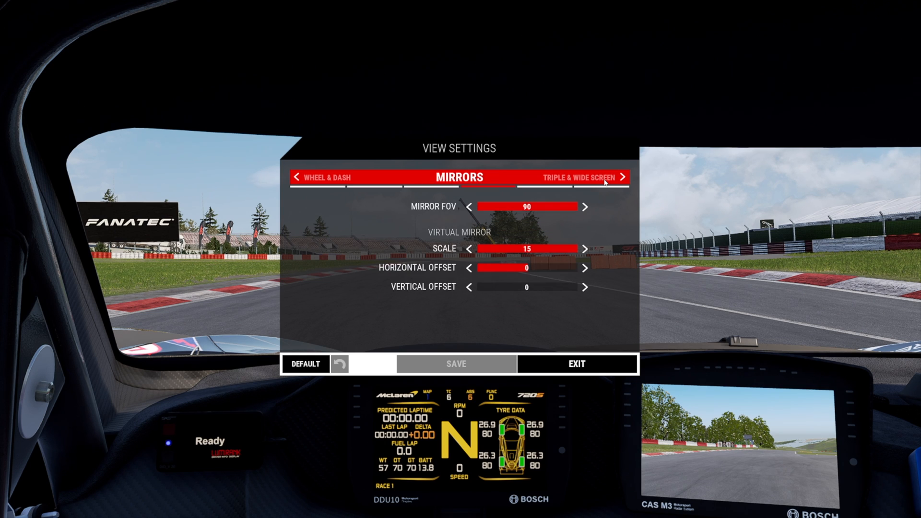
click(623, 177)
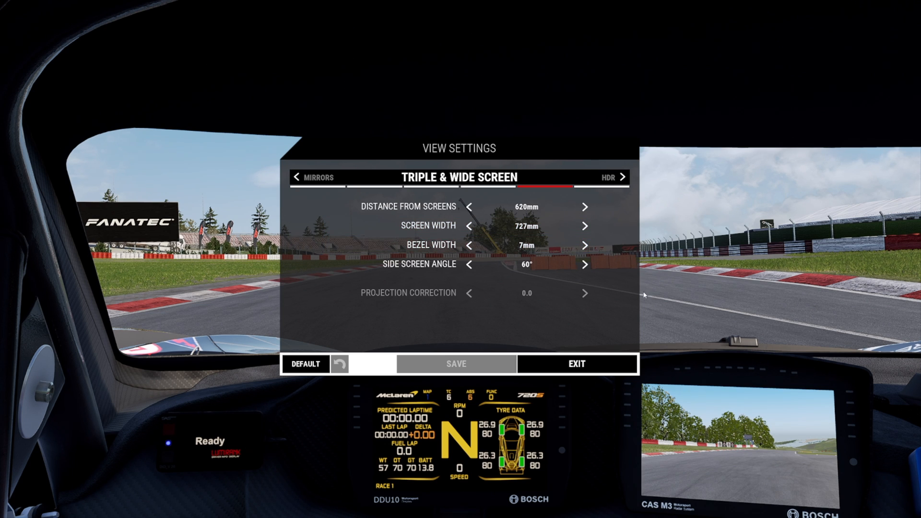
click(576, 363)
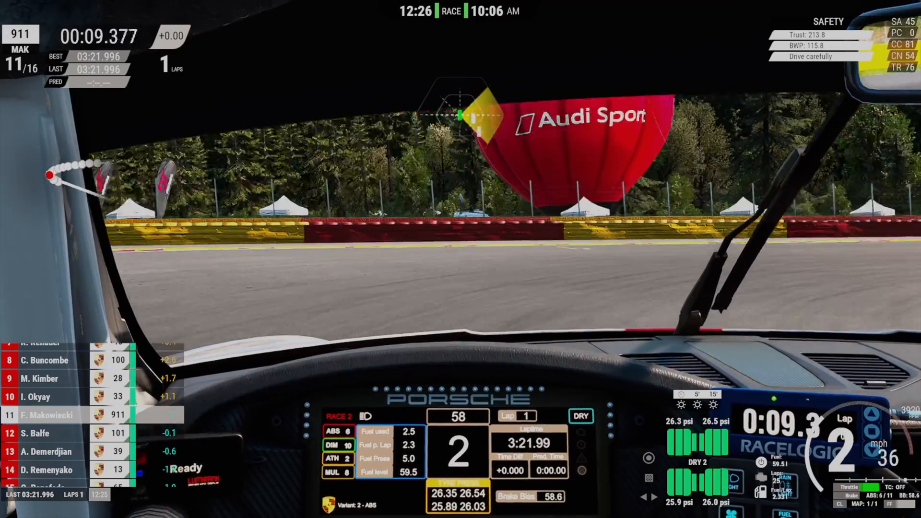